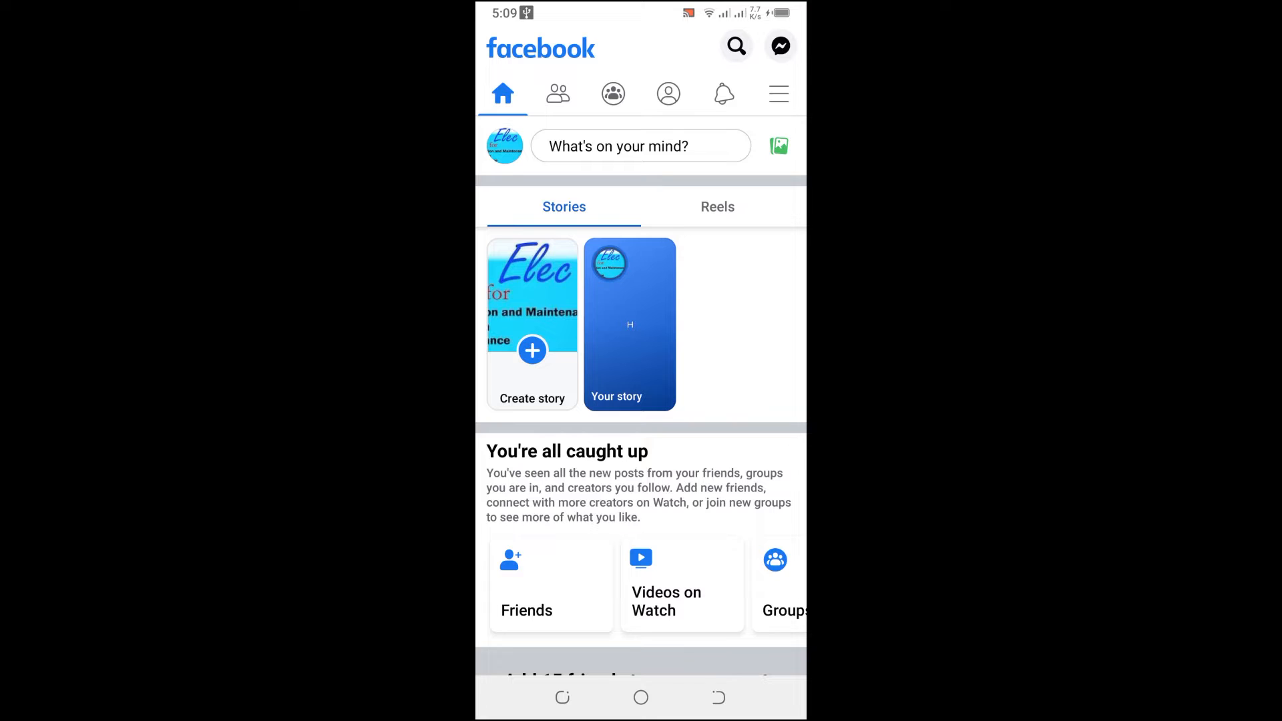
# - Reach the Settings & privacy page from the feed through the app menu
pyautogui.click(777, 93)
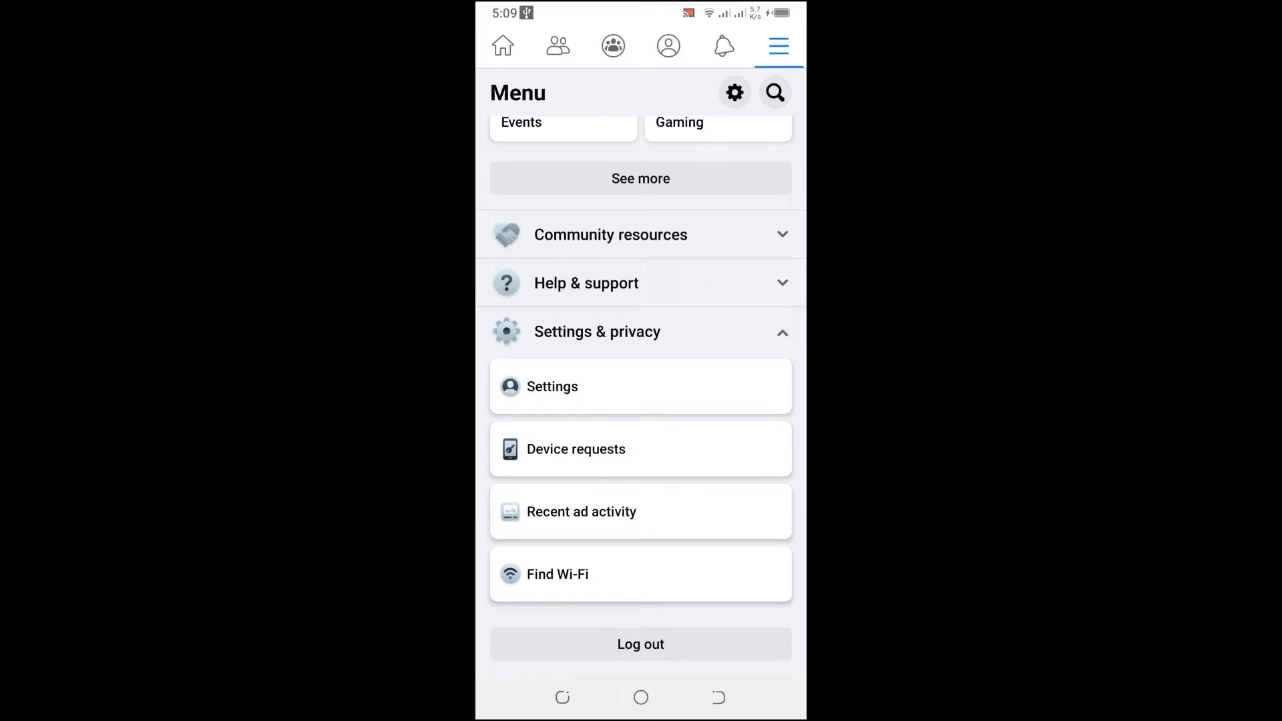
pyautogui.click(551, 385)
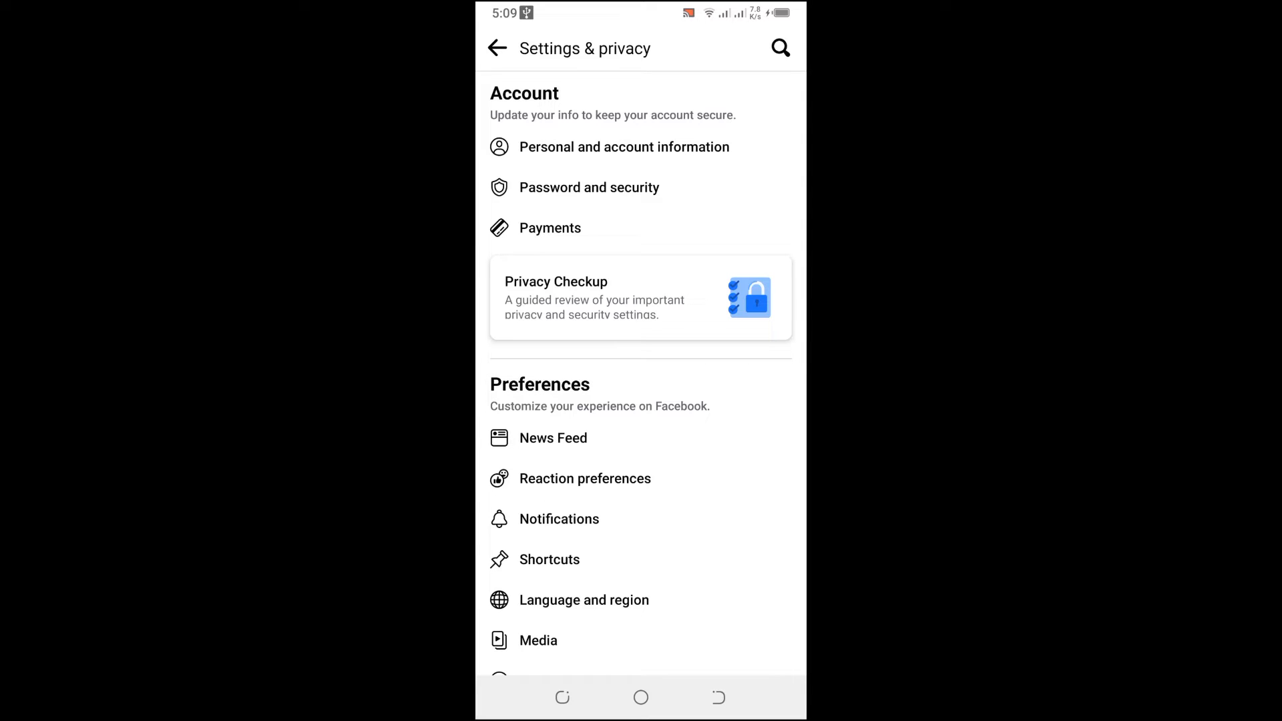
# - Go into Personal and account information and start editing the profile name
pyautogui.click(623, 147)
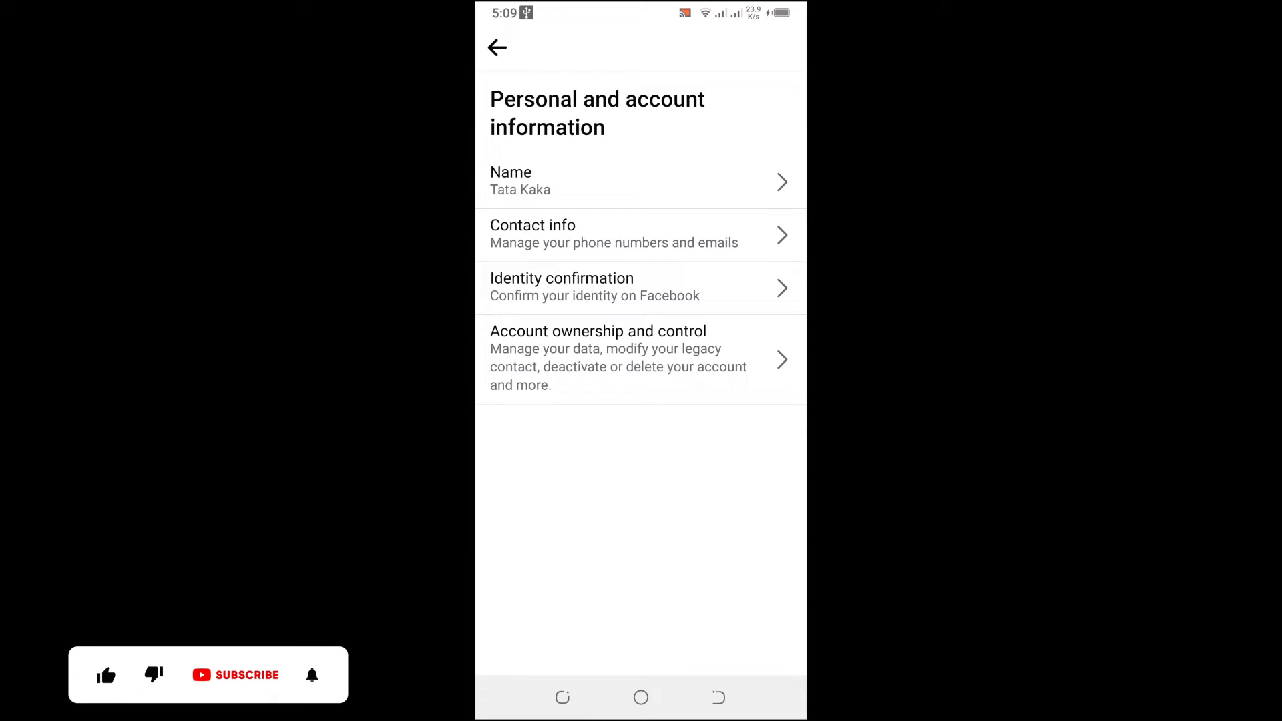
pyautogui.click(105, 674)
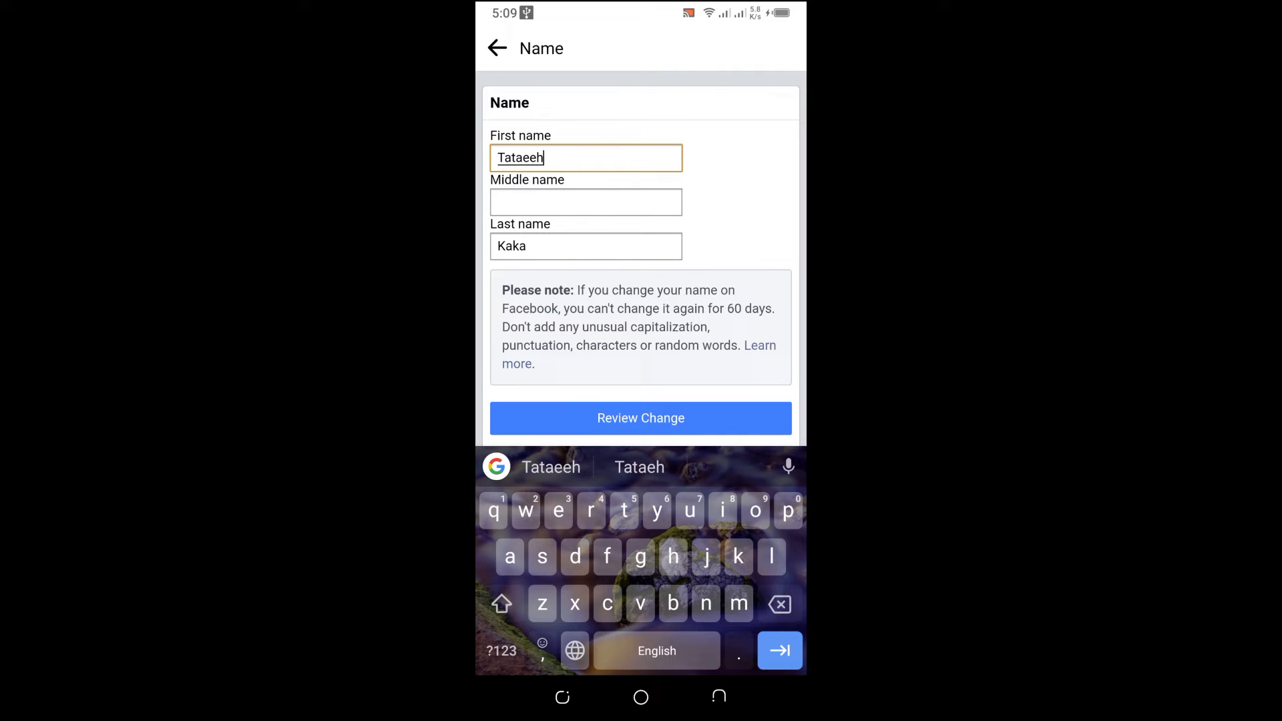
# - Add the letter 'h' to the end of the last name and preview the new name
pyautogui.click(585, 246)
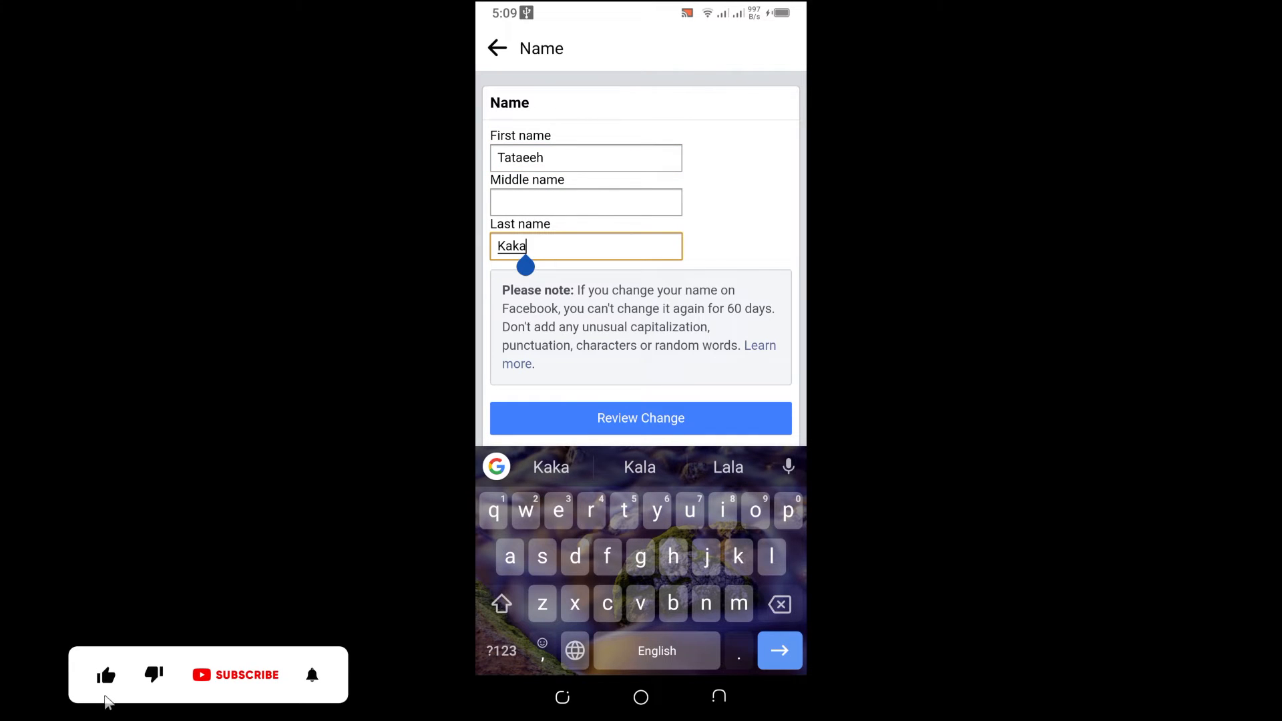
pyautogui.write('h')
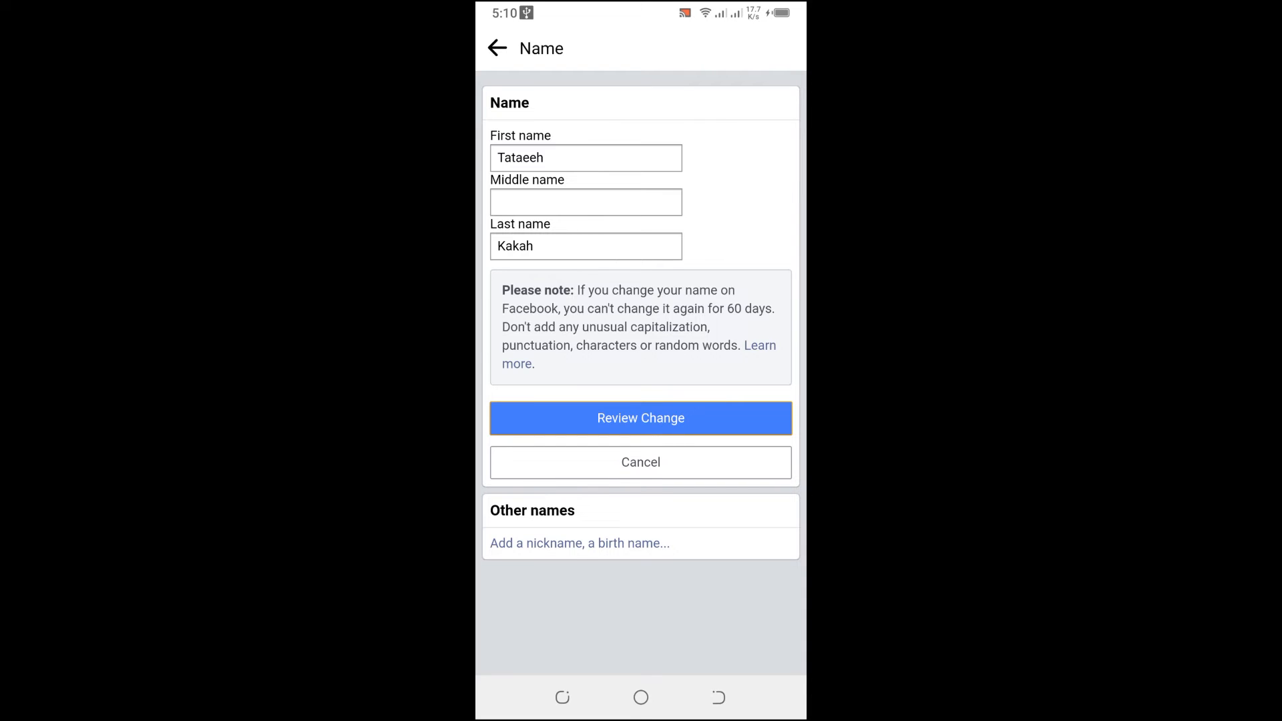
pyautogui.click(640, 418)
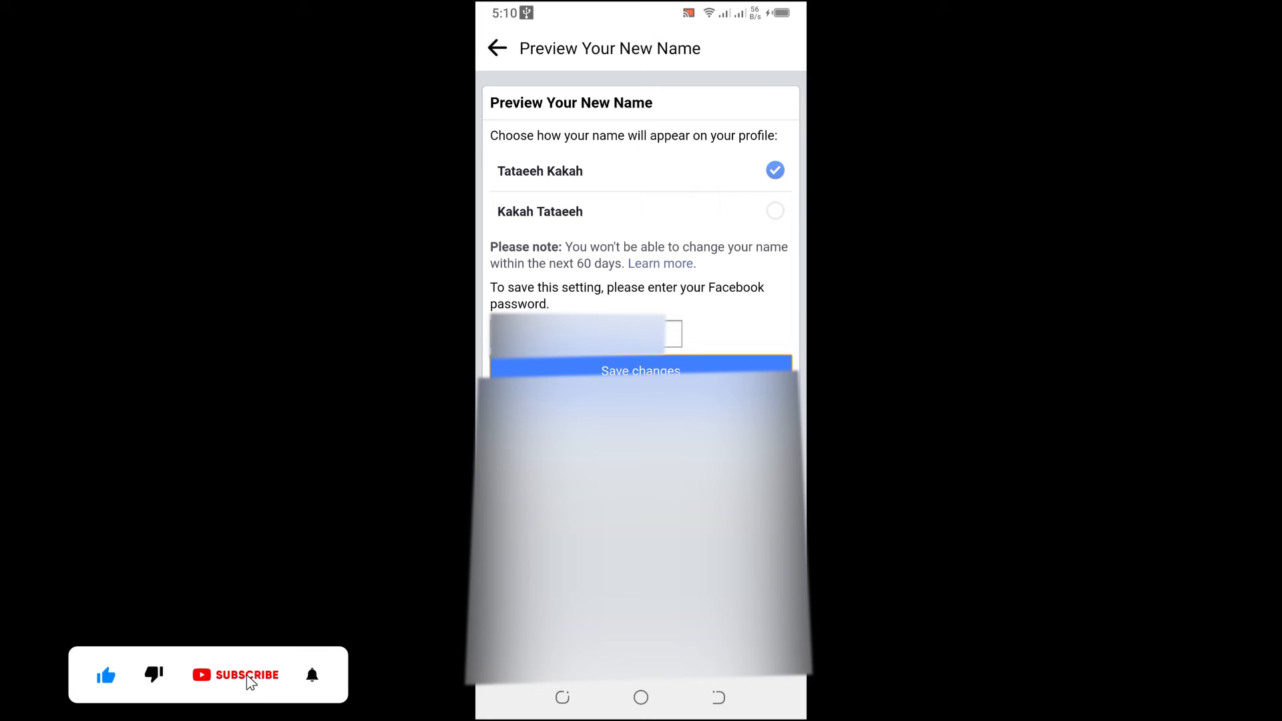
# - Save the new name so it reads Tataeeh Kakah under account information
pyautogui.click(639, 370)
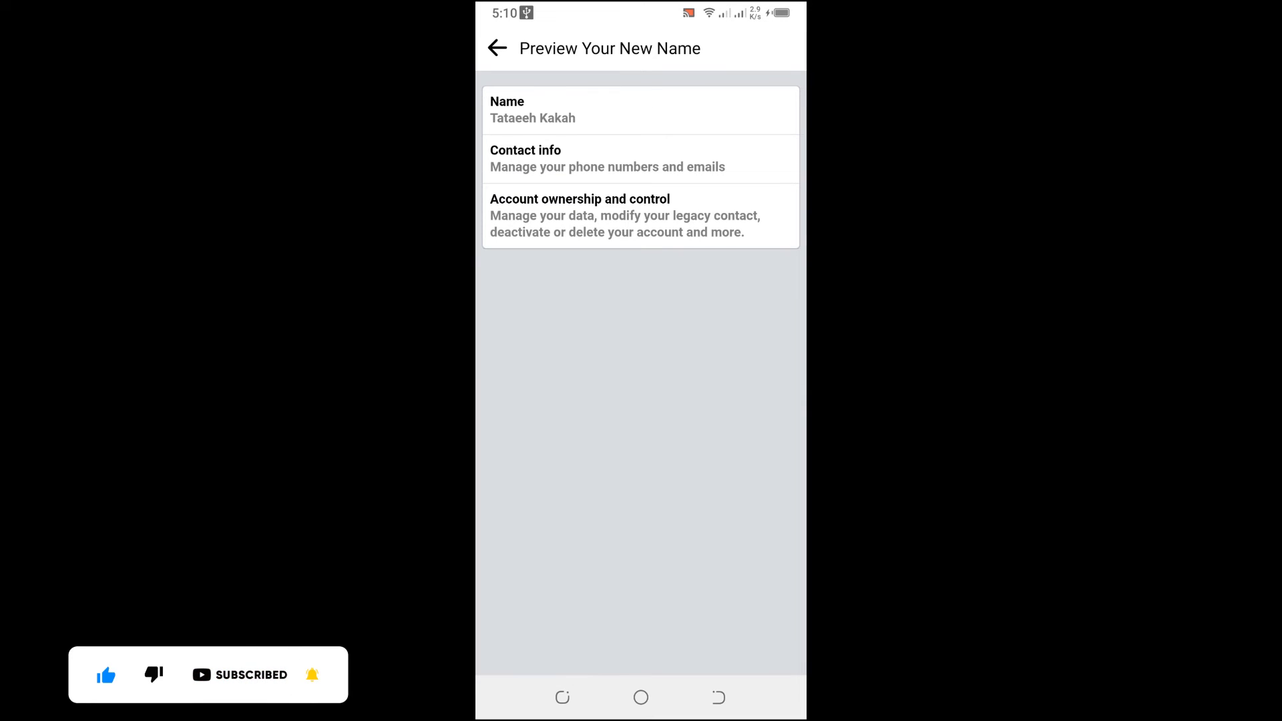